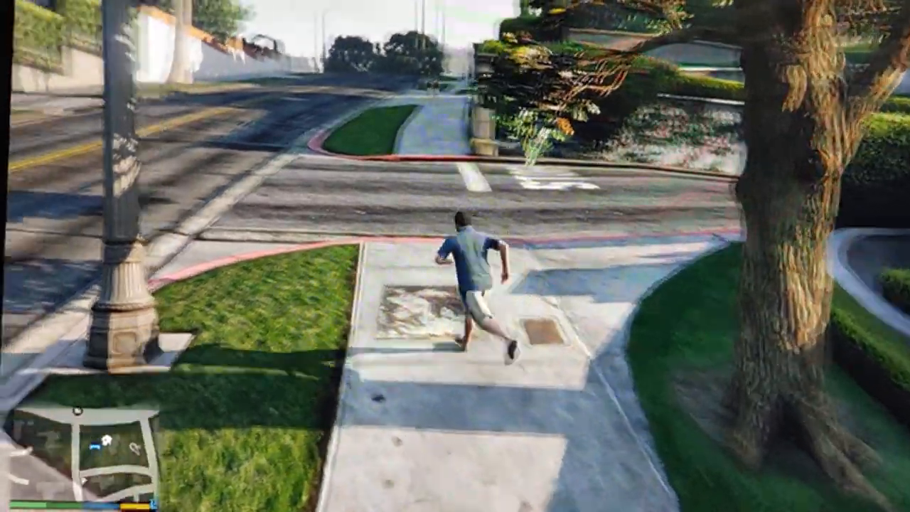
Step: Sprint the character off the sidewalk onto the street toward the black car ahead
key(w)
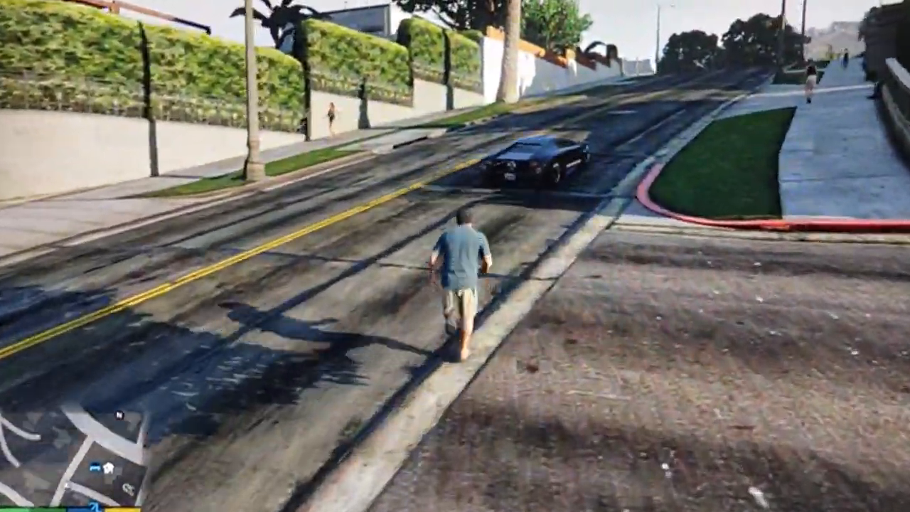